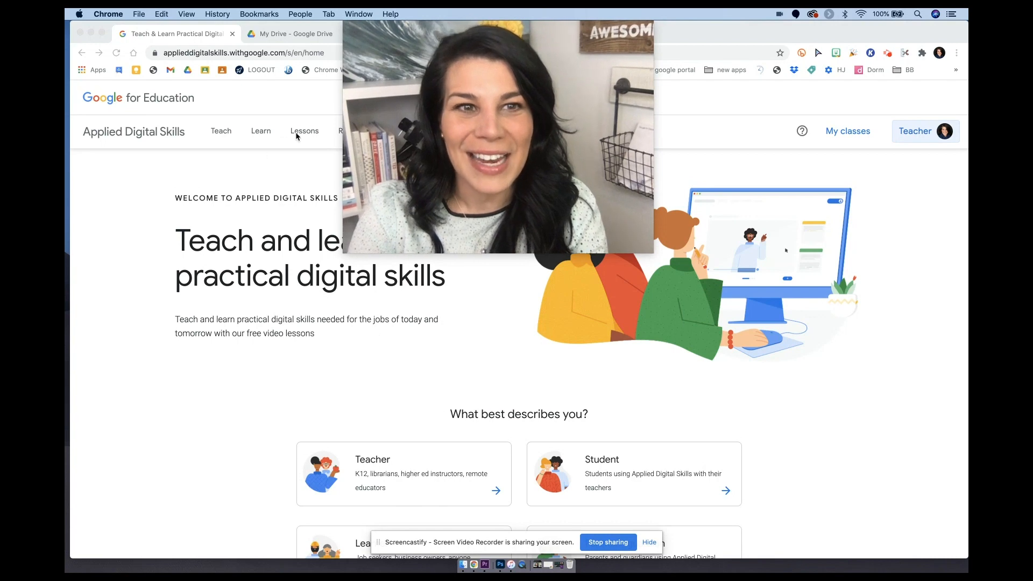
mouse_move(305, 131)
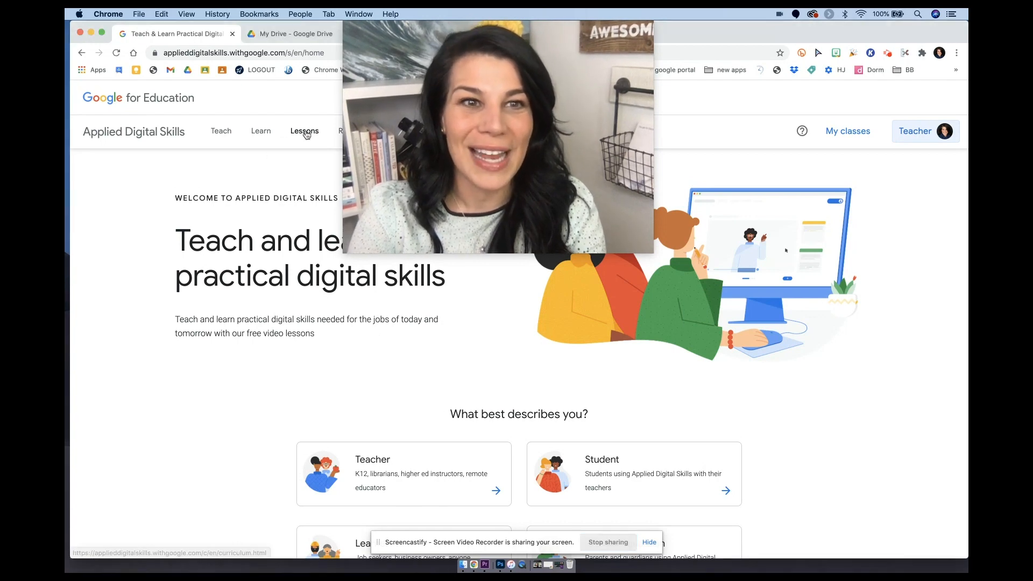
Browse the Applied Digital Skills Lessons catalog.
click(304, 131)
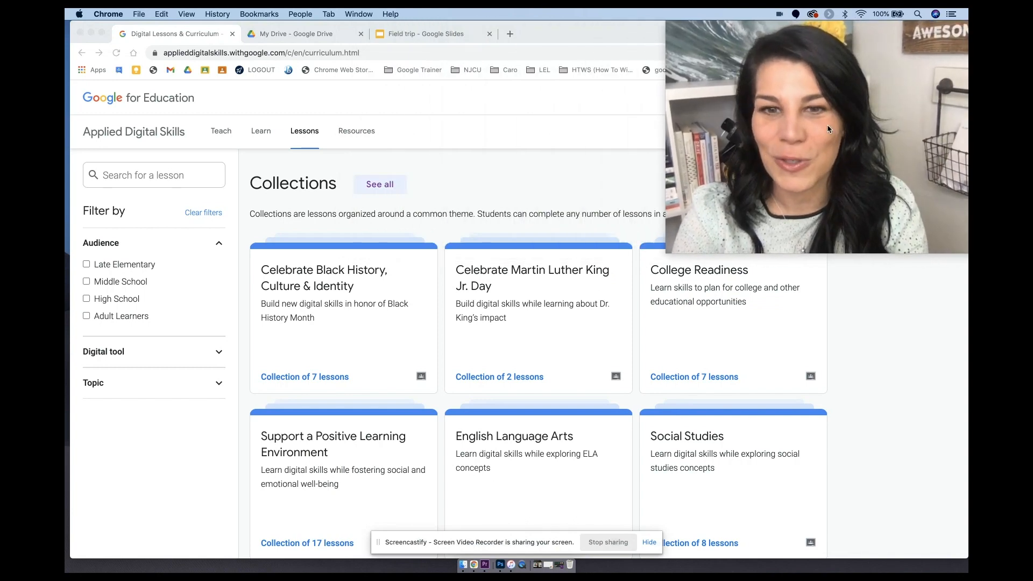
scroll(down, 3)
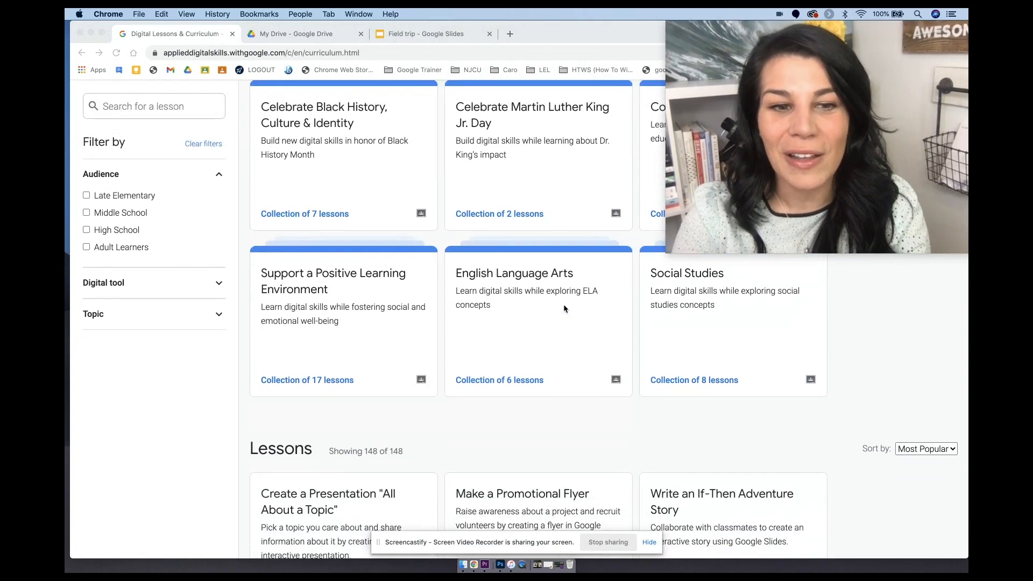
scroll(down, 3)
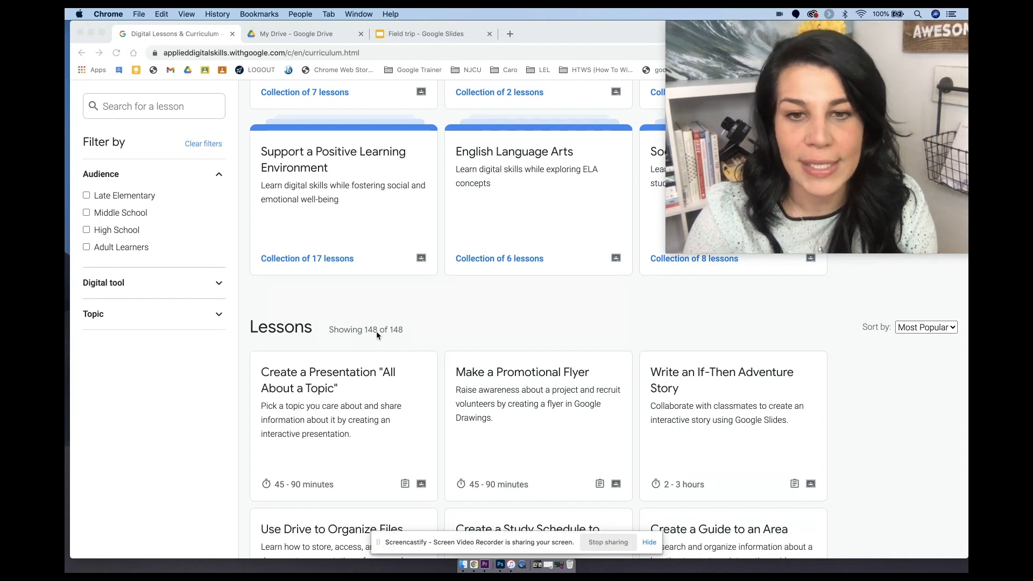
View the 'All About a Topic' presentation lesson's teaching materials, then return to the lessons list.
click(328, 380)
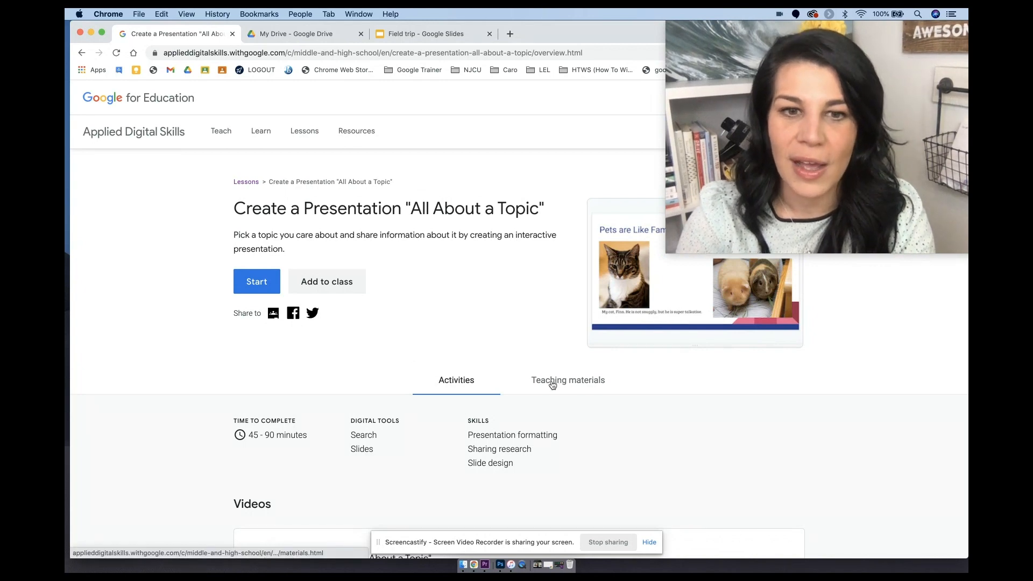
scroll(down, 3)
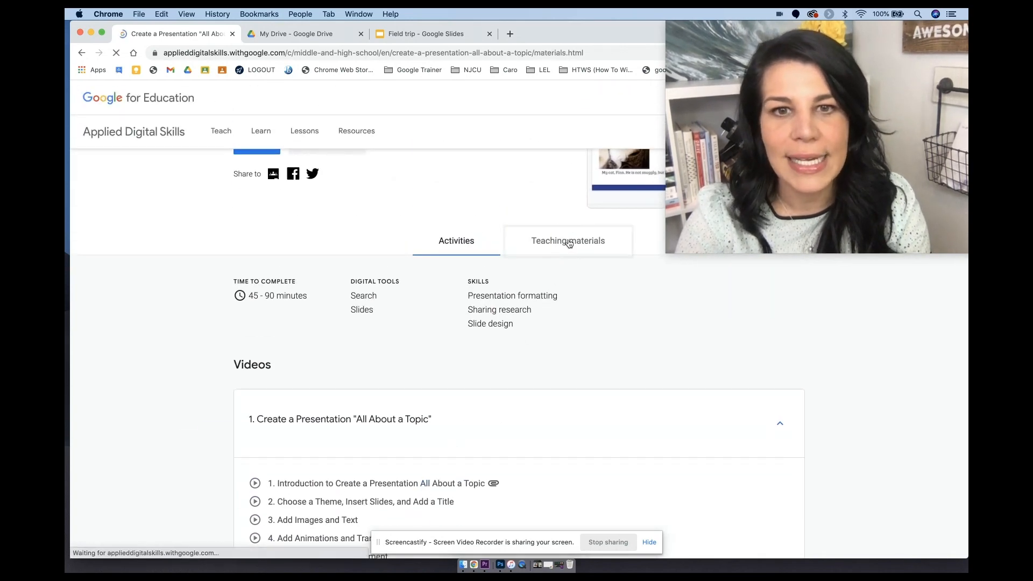
click(567, 241)
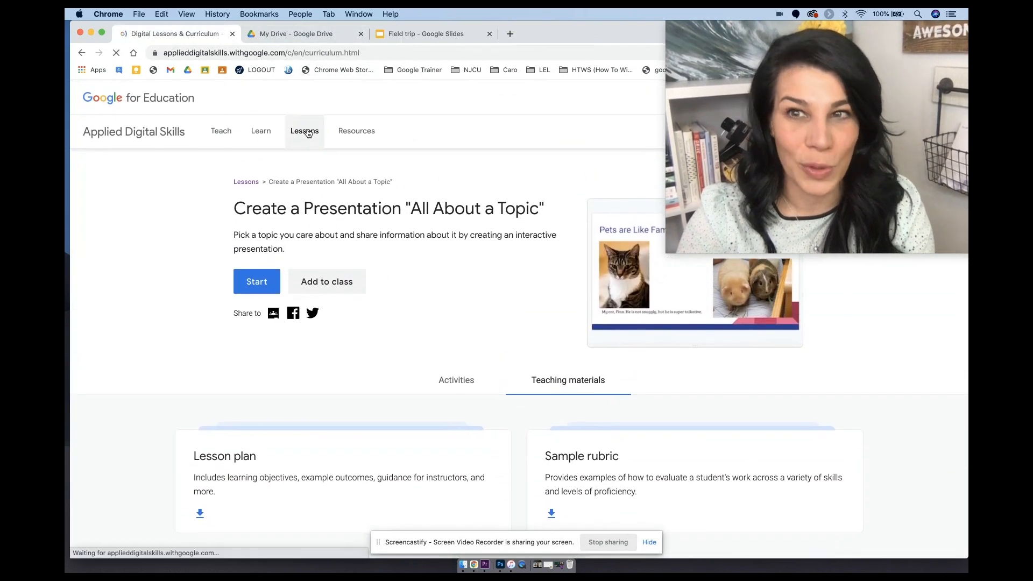
click(305, 132)
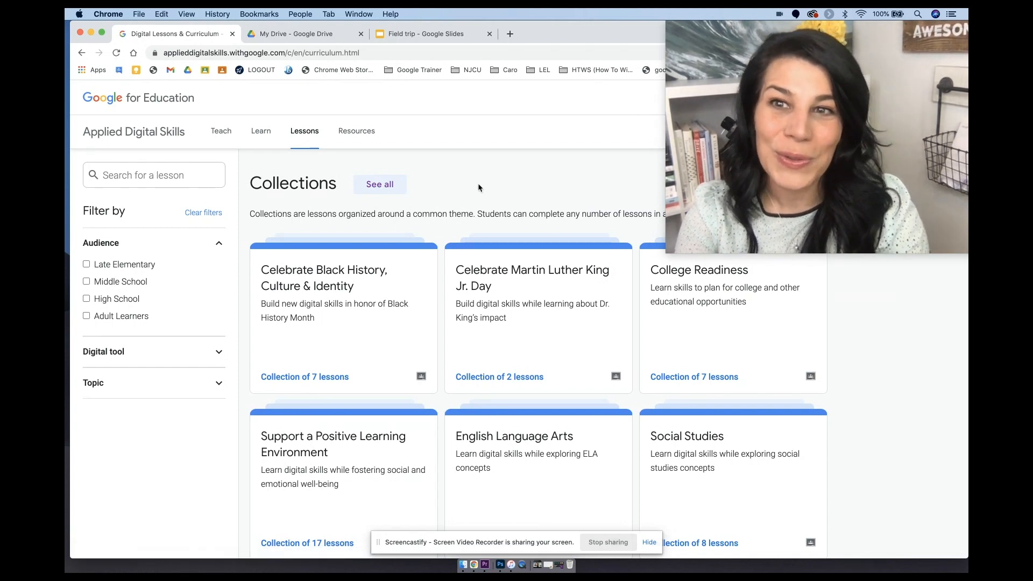
scroll(down, 3)
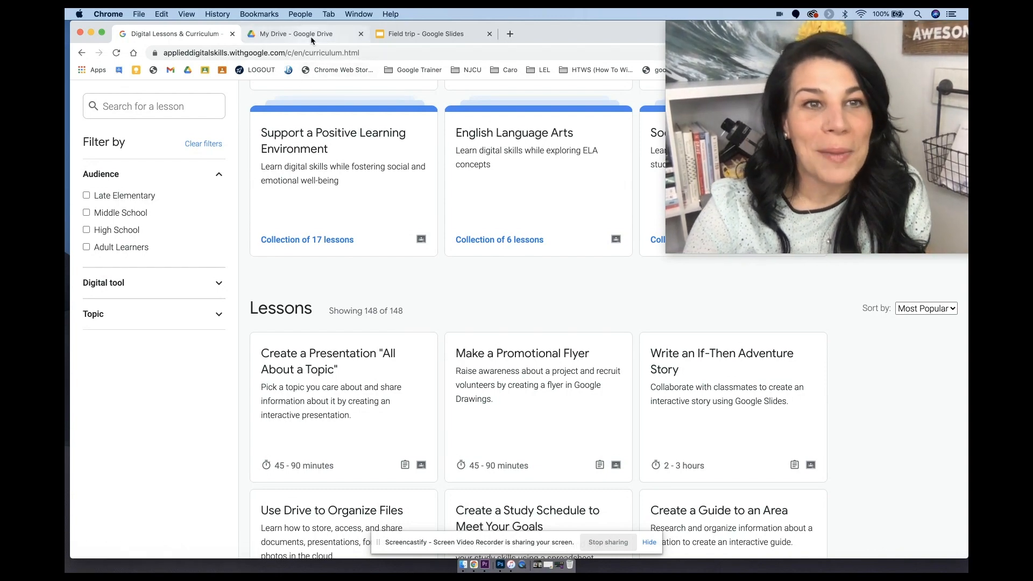
Create a new Google Slides presentation in Drive from the Field trip template.
click(293, 33)
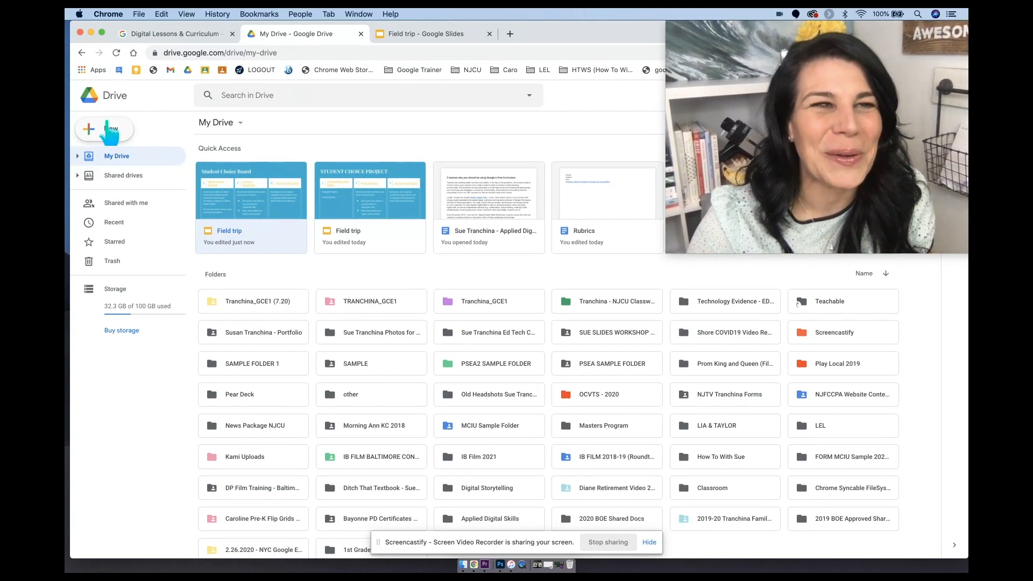
click(104, 128)
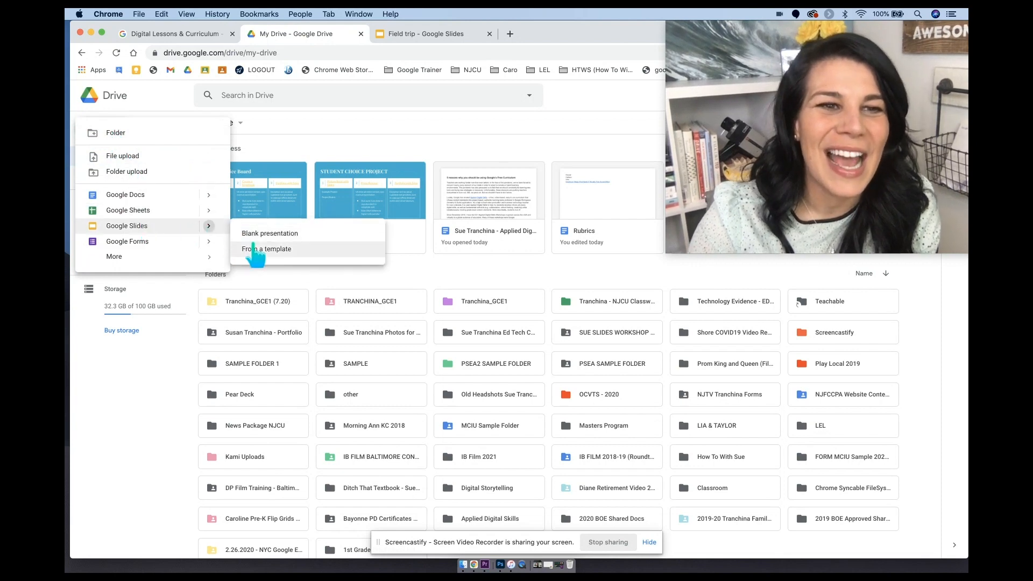
click(269, 233)
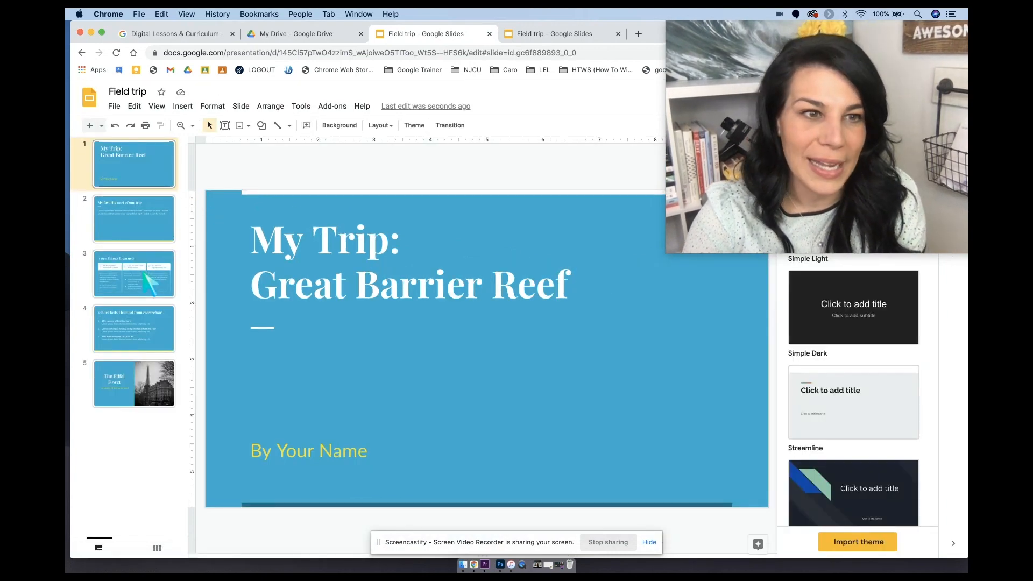
Check the File menu, then move to the second Field trip presentation's tab.
click(114, 106)
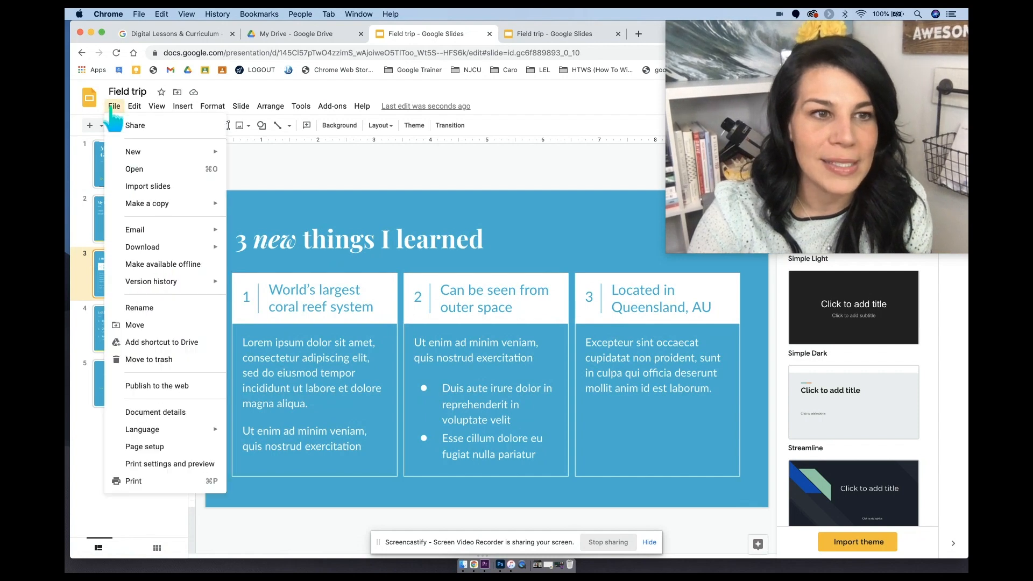
mouse_move(147, 203)
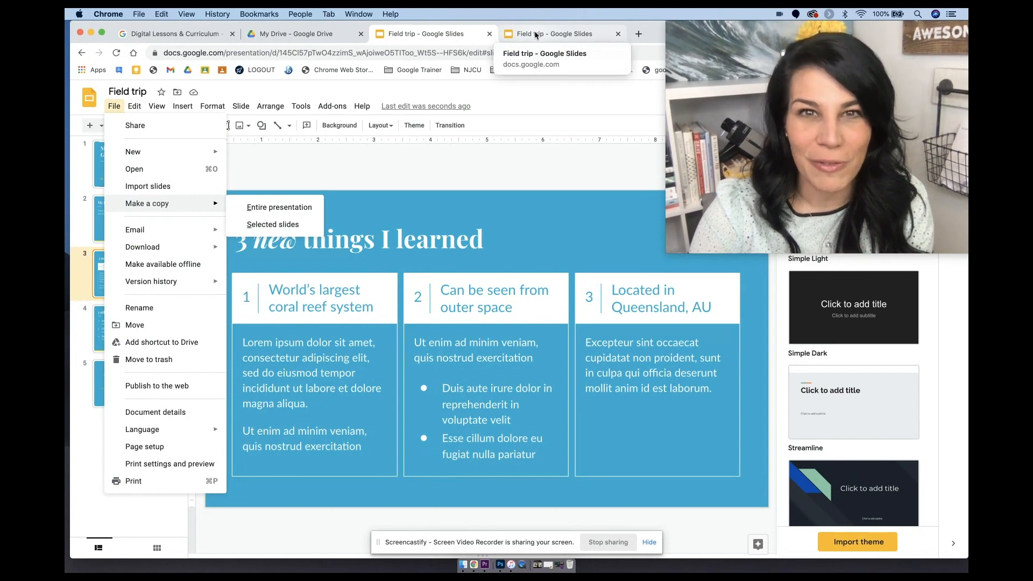
click(555, 33)
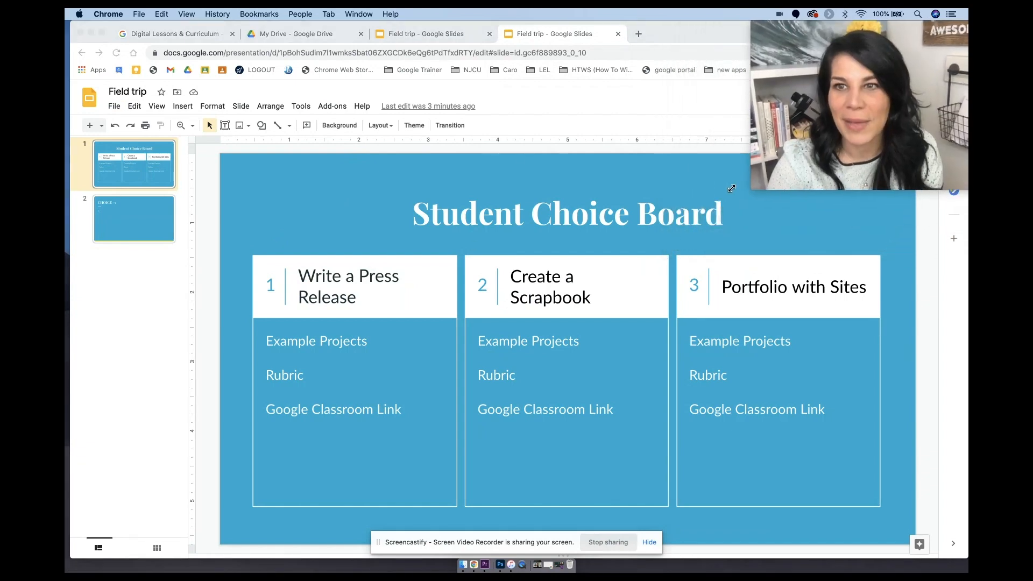
mouse_move(567, 224)
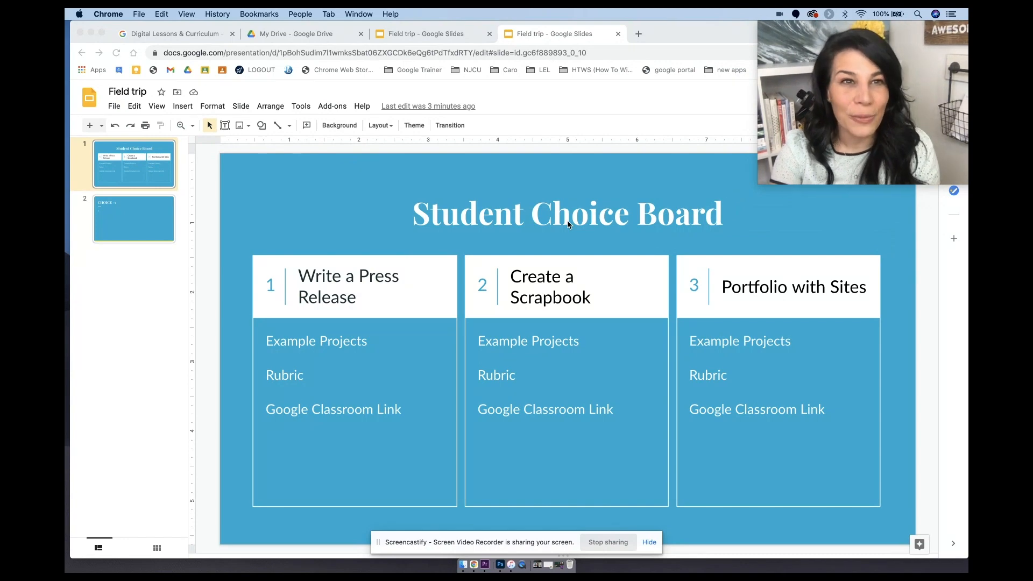
mouse_move(433, 310)
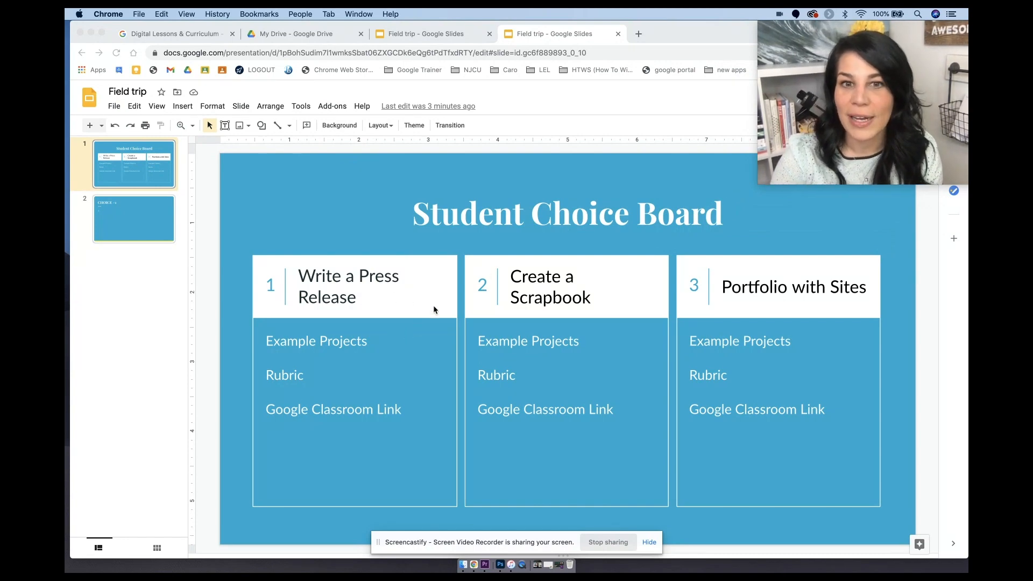
mouse_move(373, 300)
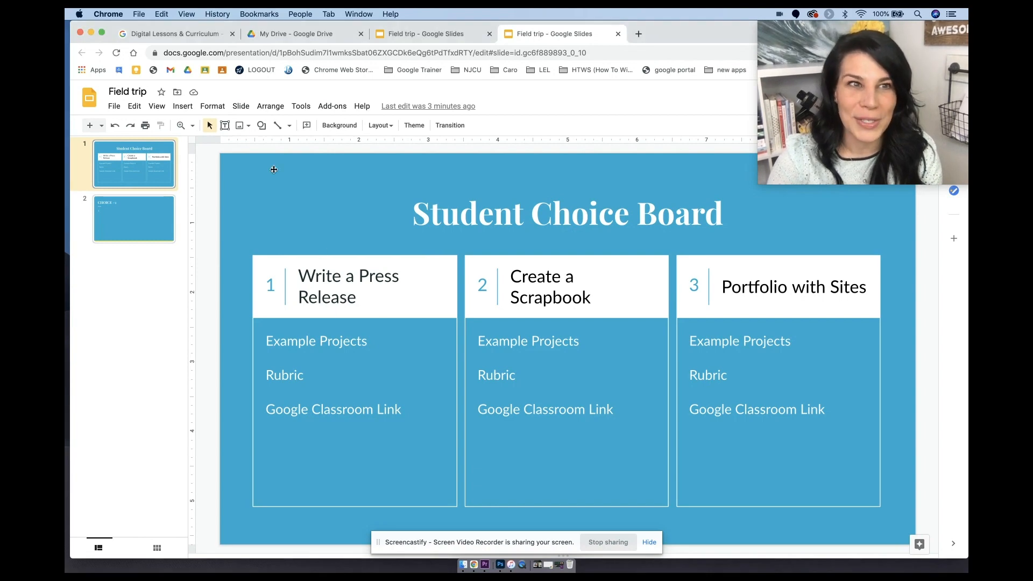
Search the lessons for 'press rel' and open the Write a Press Release overview.
click(173, 33)
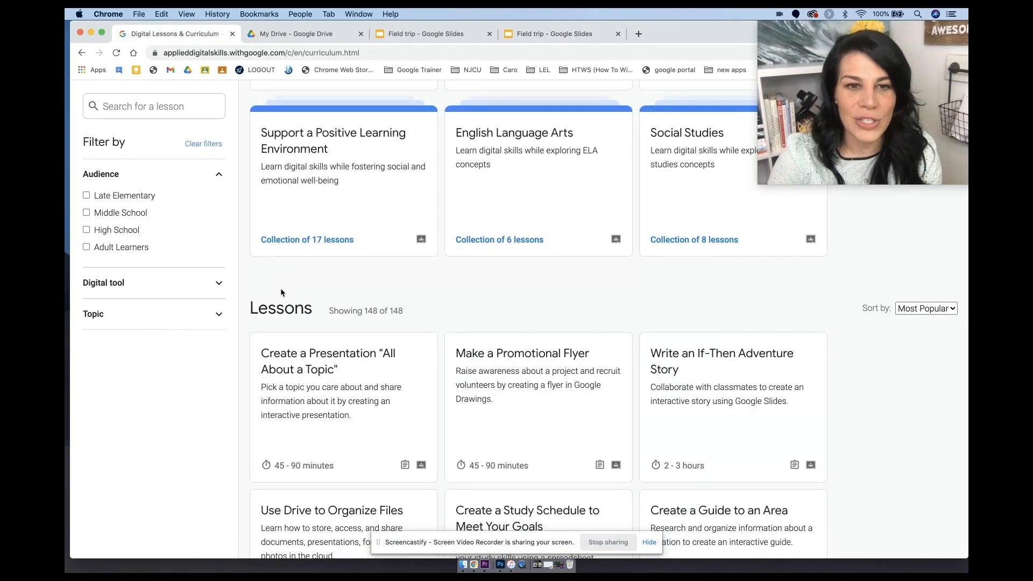
scroll(down, 3)
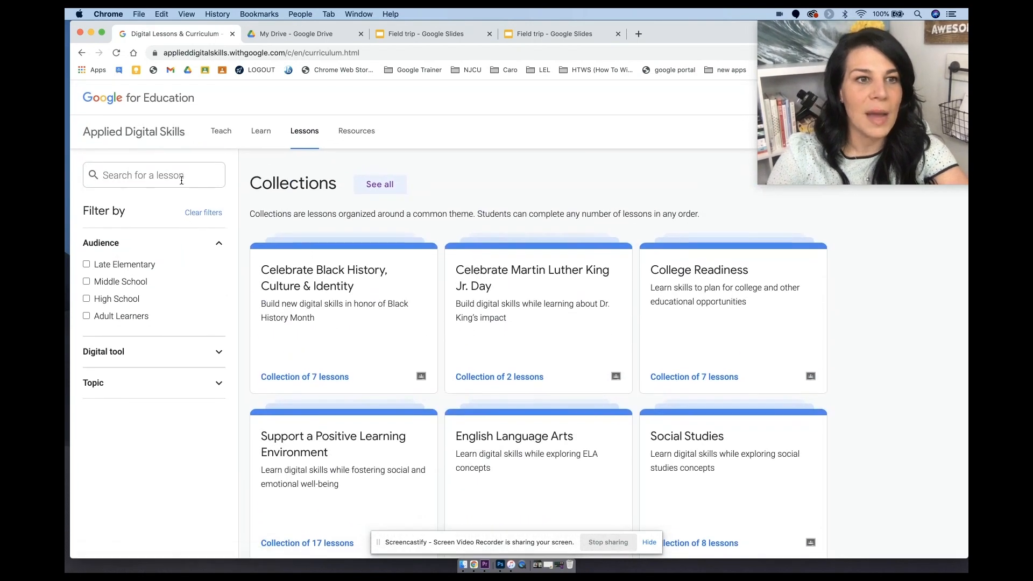
text(press)
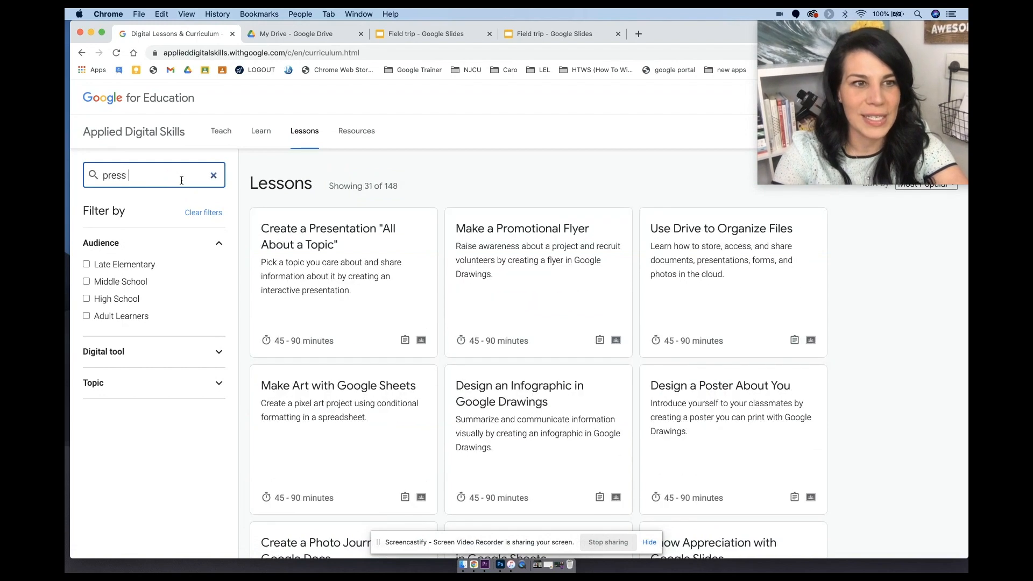
text(rel)
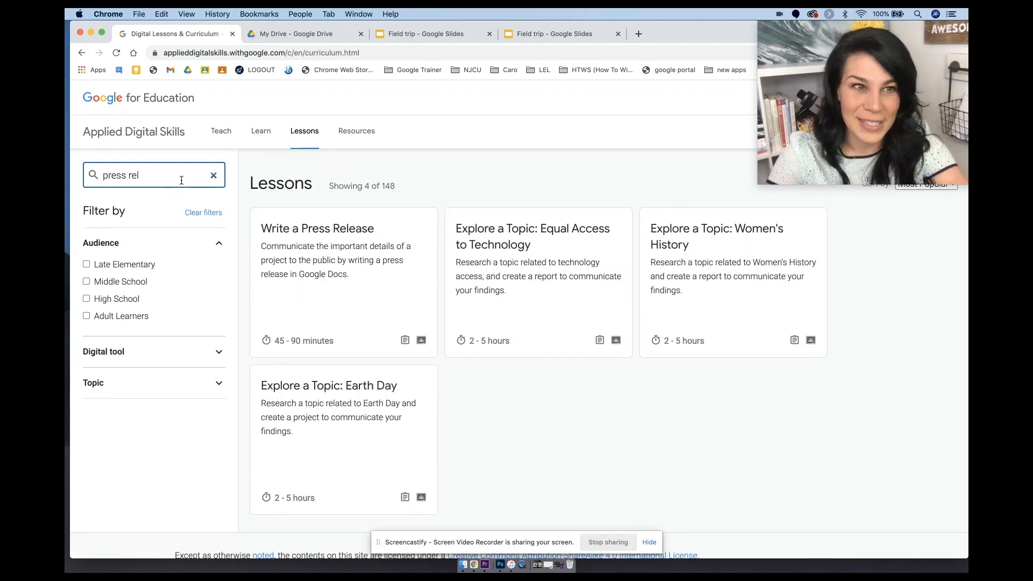
mouse_move(355, 259)
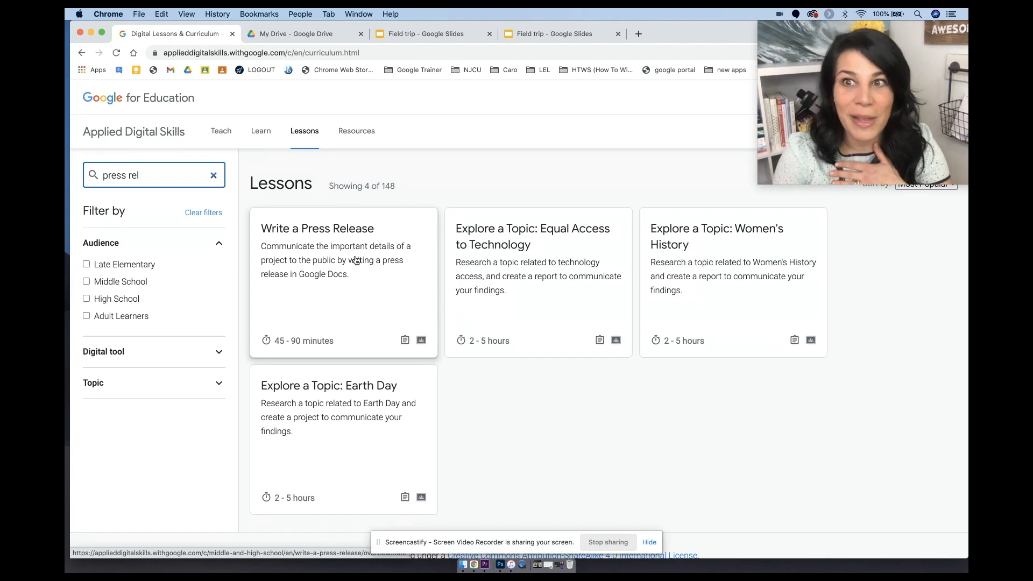
click(356, 258)
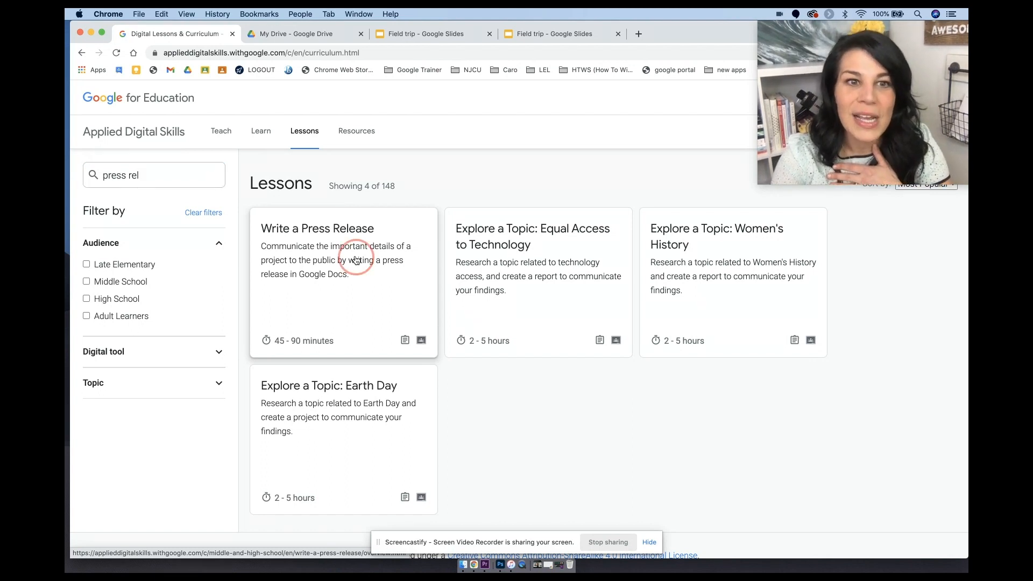
click(317, 228)
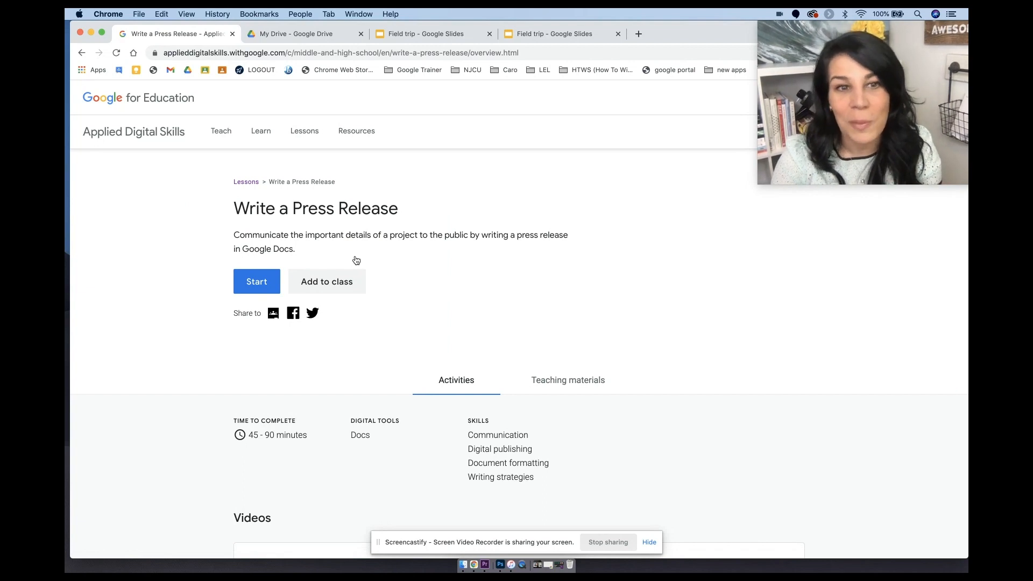
scroll(down, 3)
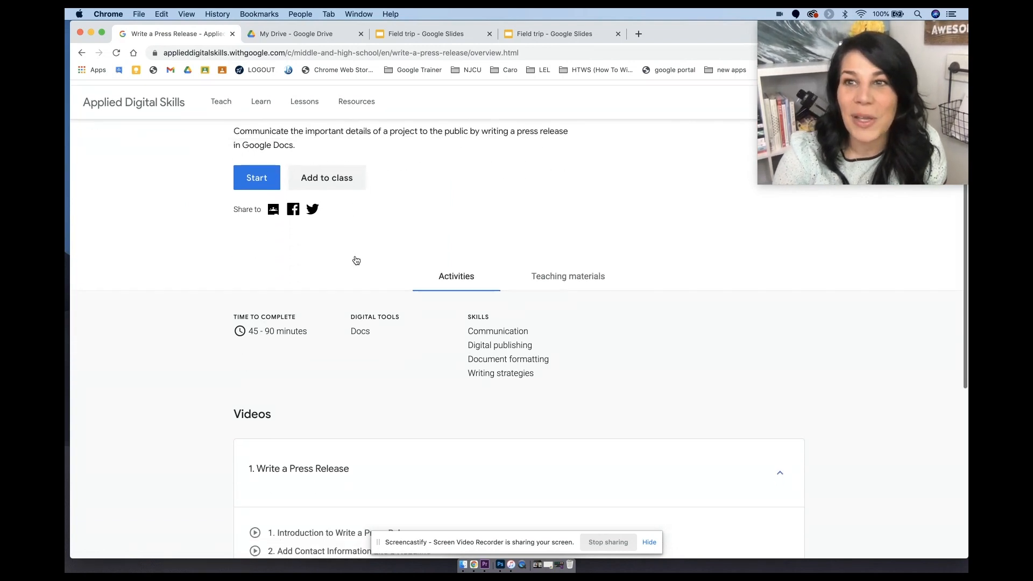
scroll(down, 3)
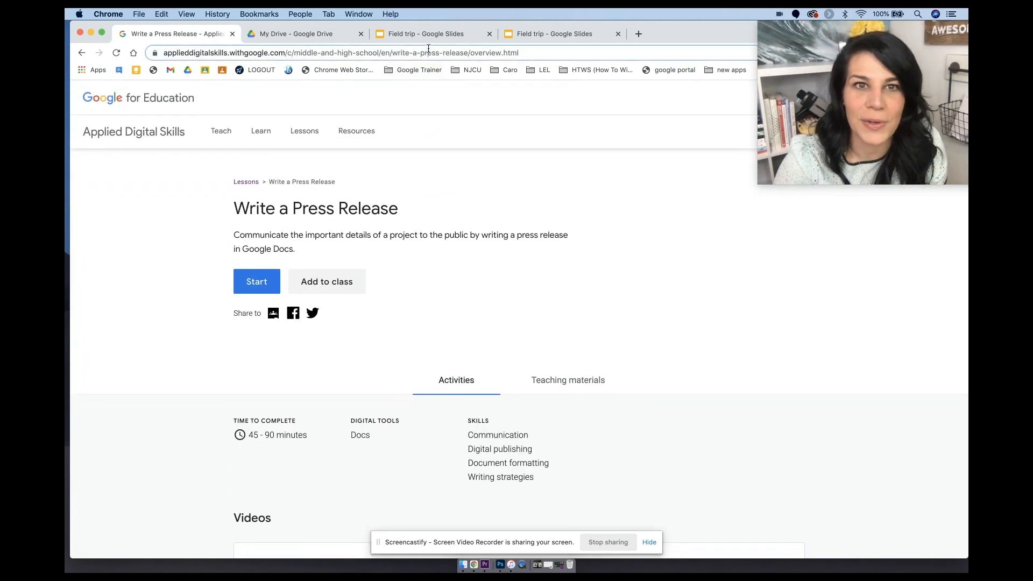
right_click(428, 53)
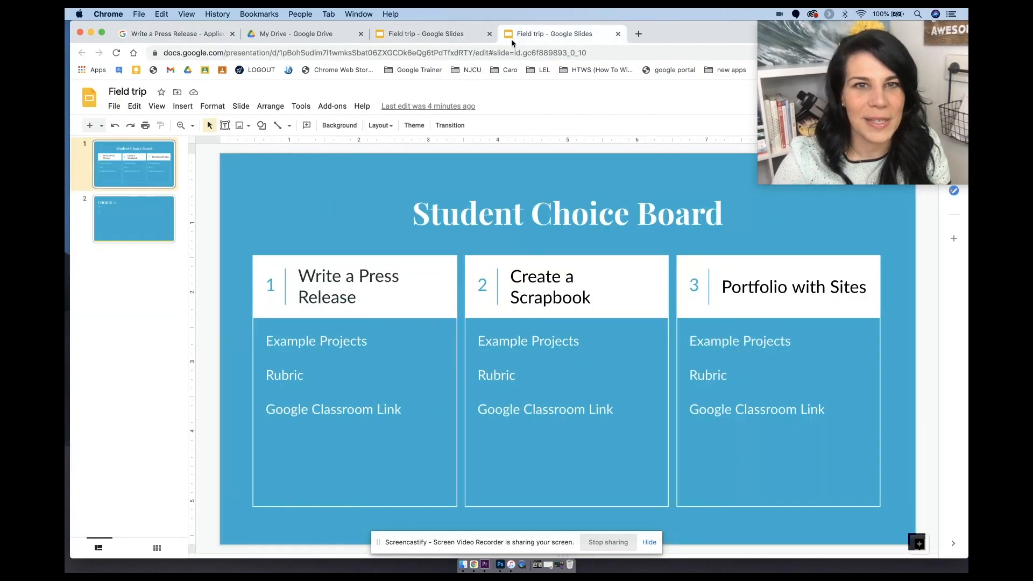
click(347, 286)
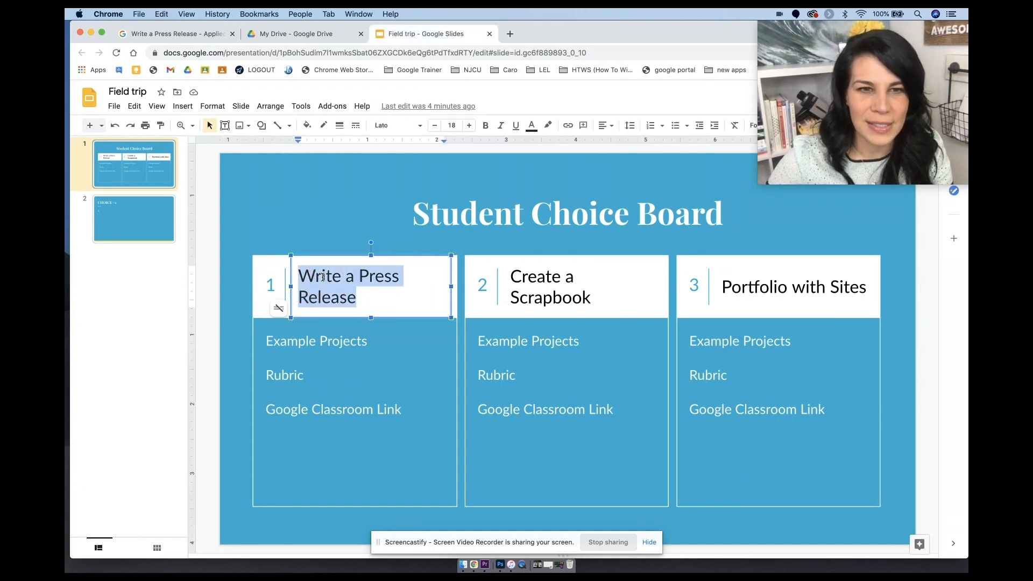
right_click(349, 287)
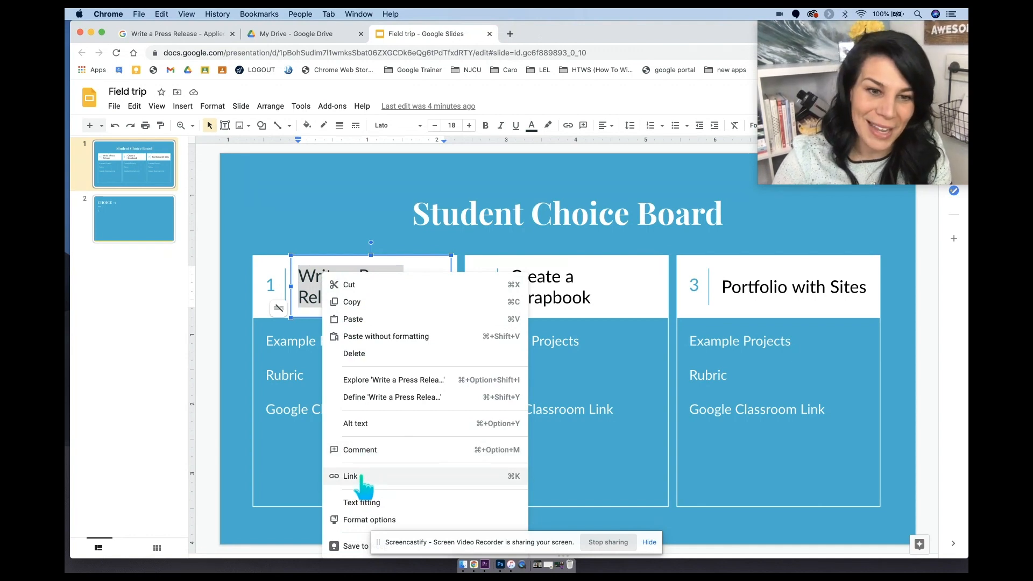
click(350, 476)
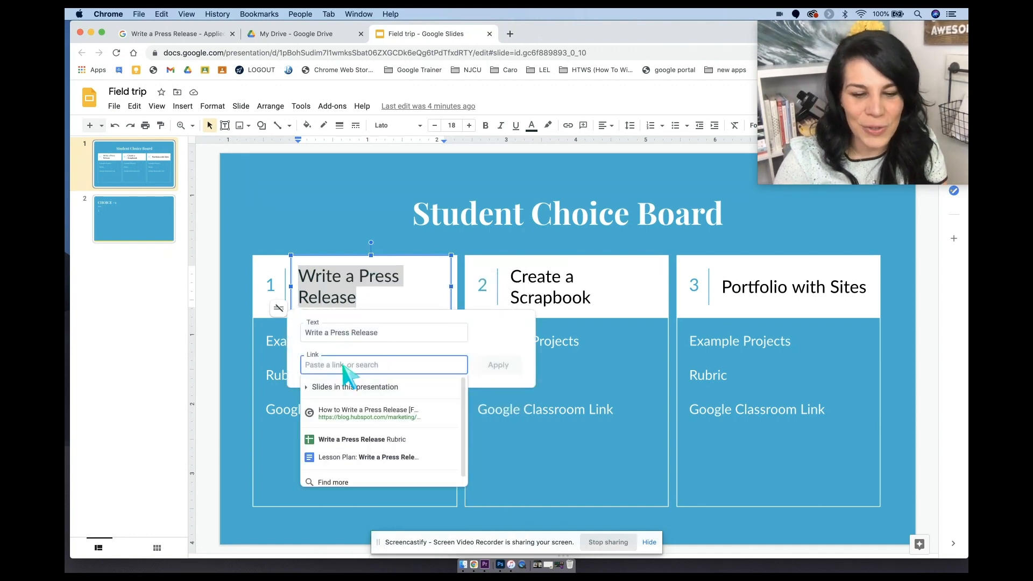
text(https://applieddigitalskills.withgoogle.com/c/m)
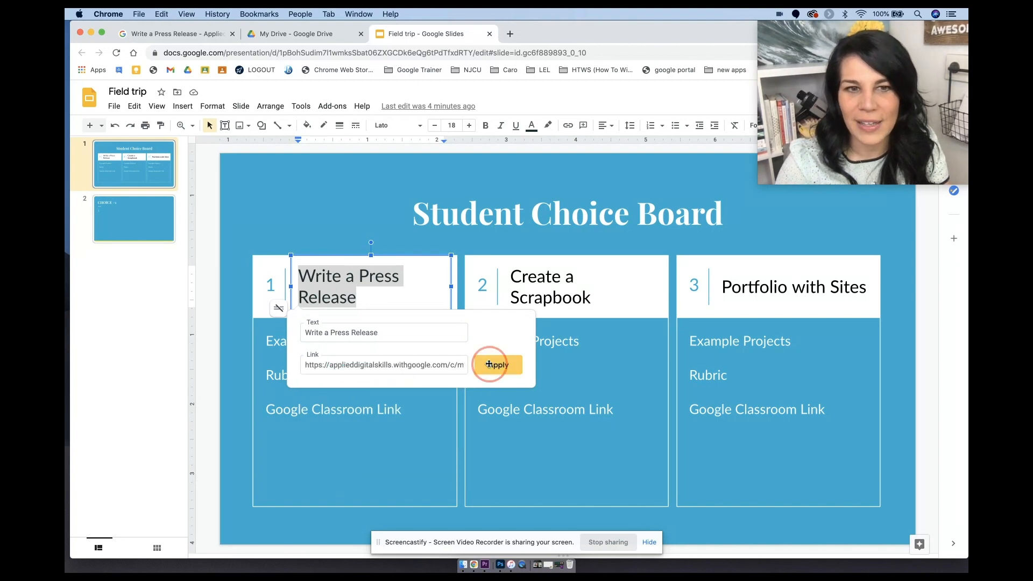
click(498, 364)
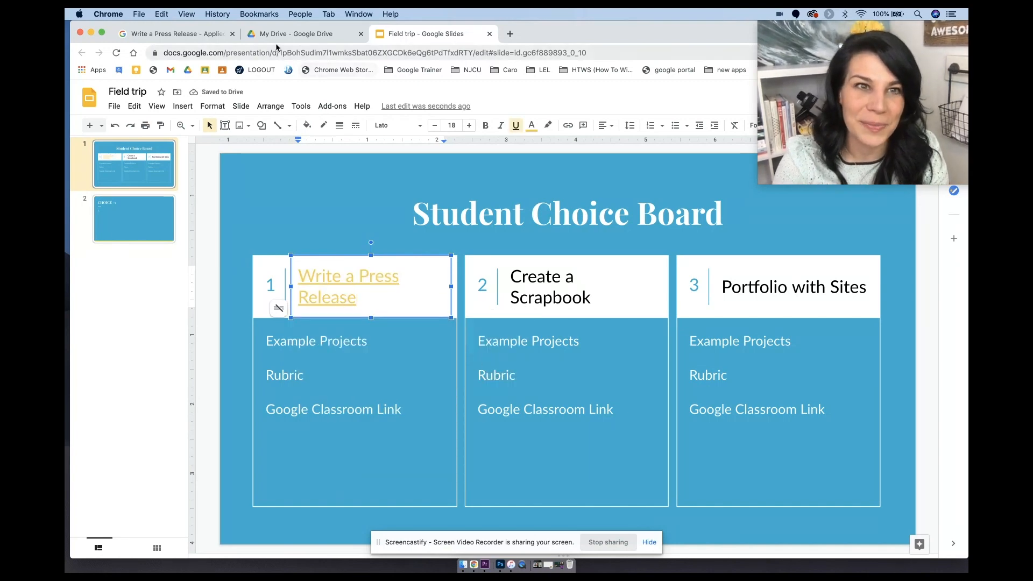
click(175, 34)
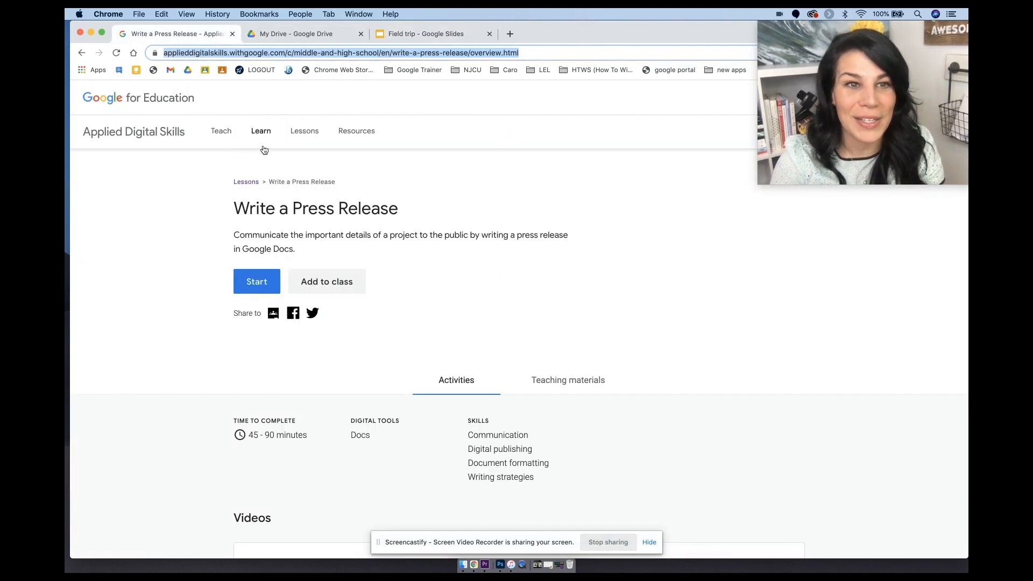
Open the Create a Scrapbook lesson page and copy its URL.
click(304, 130)
text(scra)
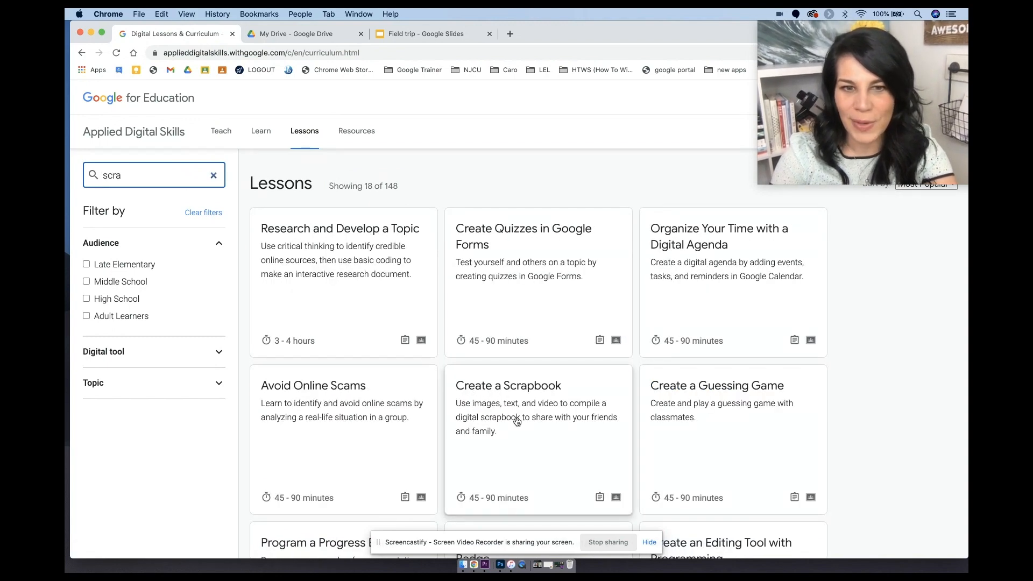
click(508, 385)
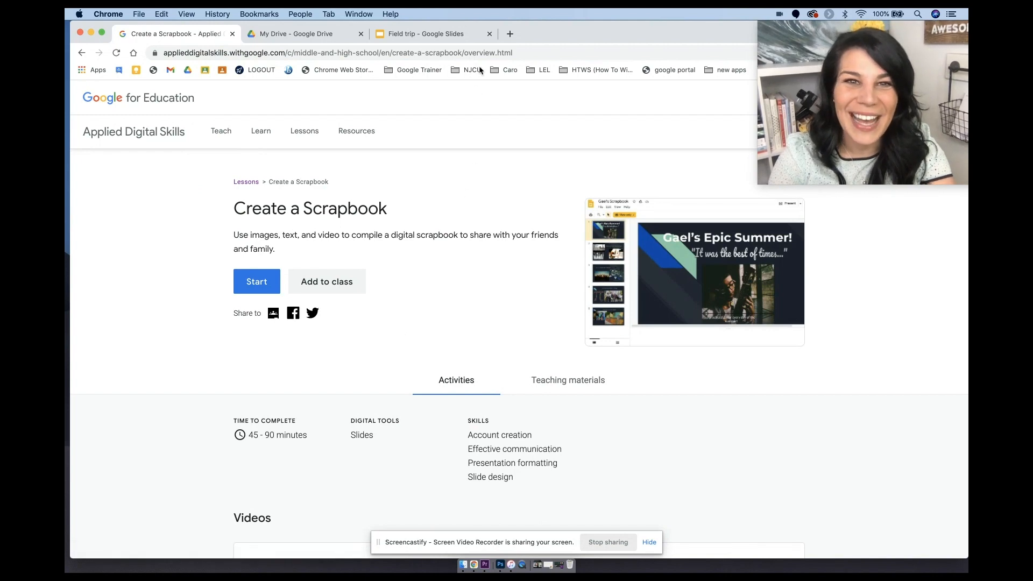
right_click(323, 53)
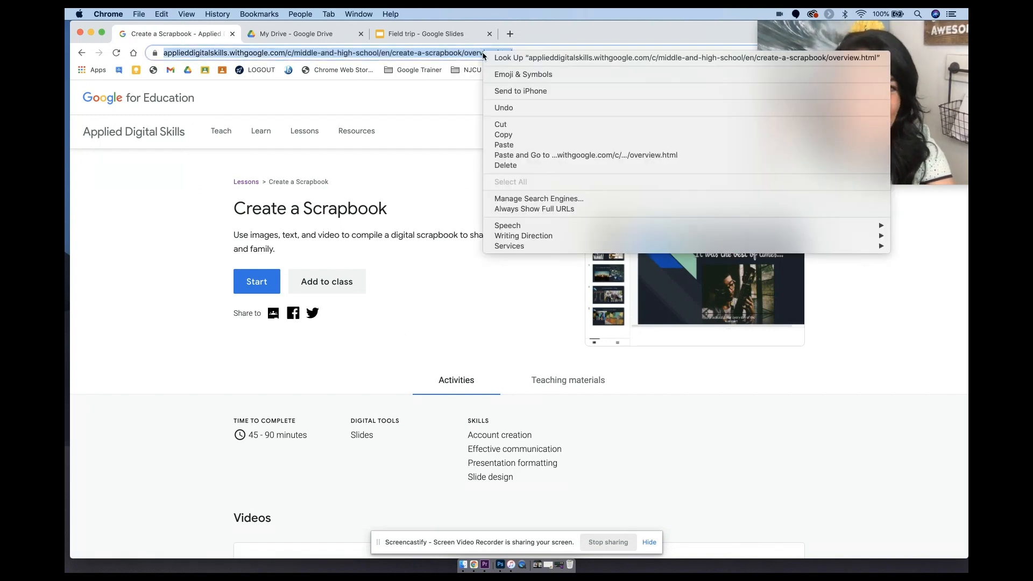
click(428, 33)
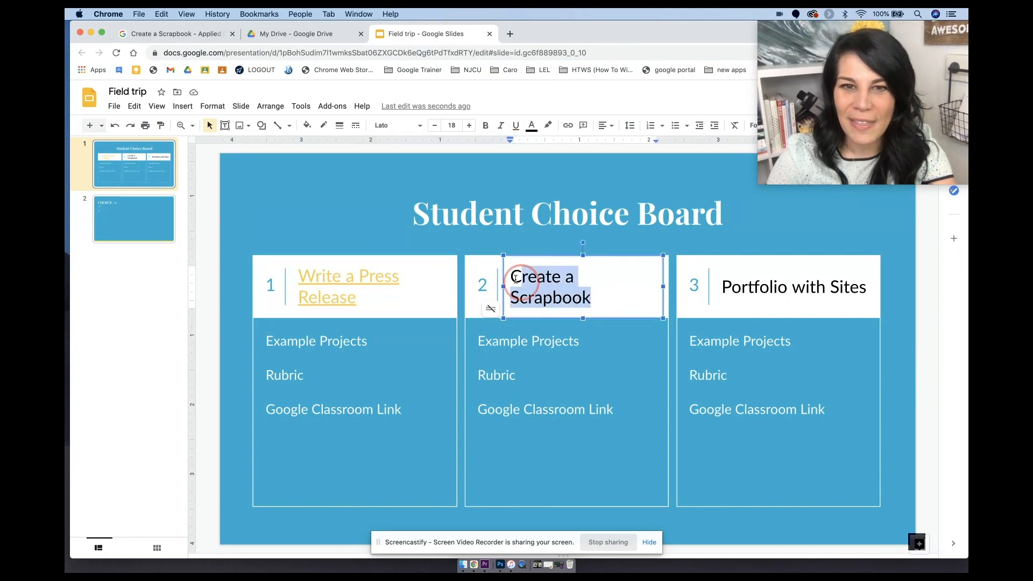
Paste the scrapbook lesson URL as the link on the 'Create a Scrapbook' title.
right_click(550, 287)
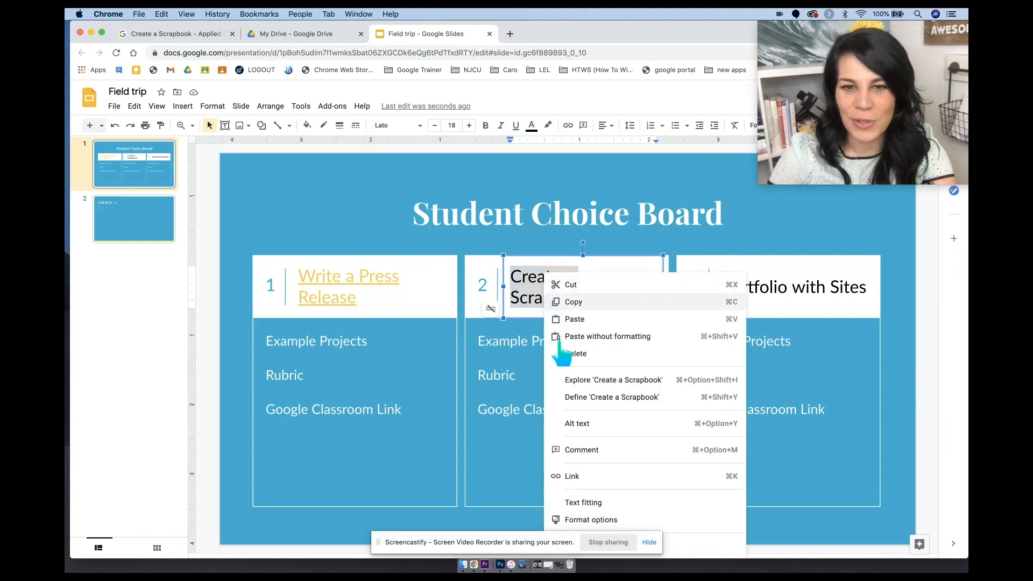
click(571, 476)
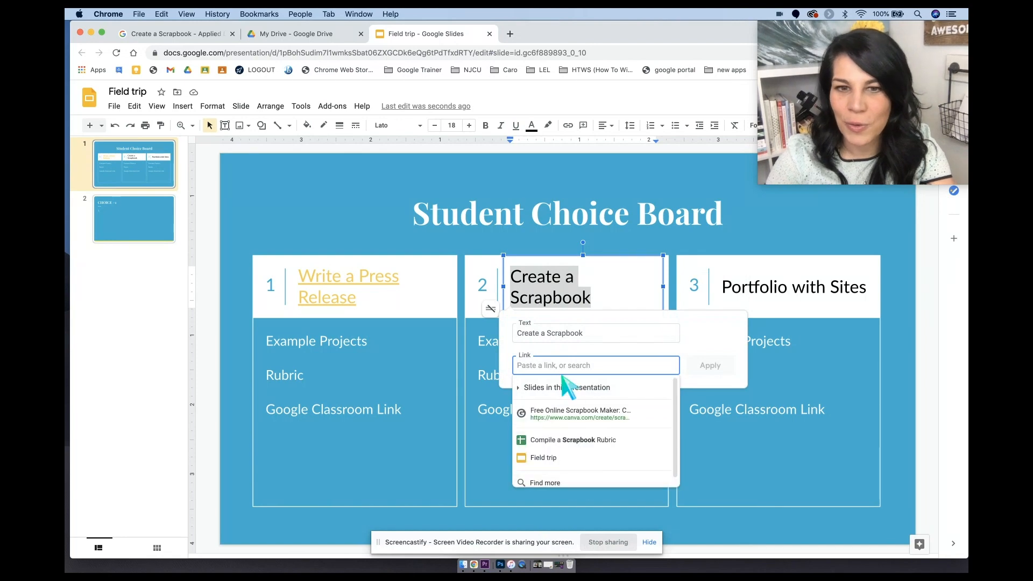
right_click(564, 364)
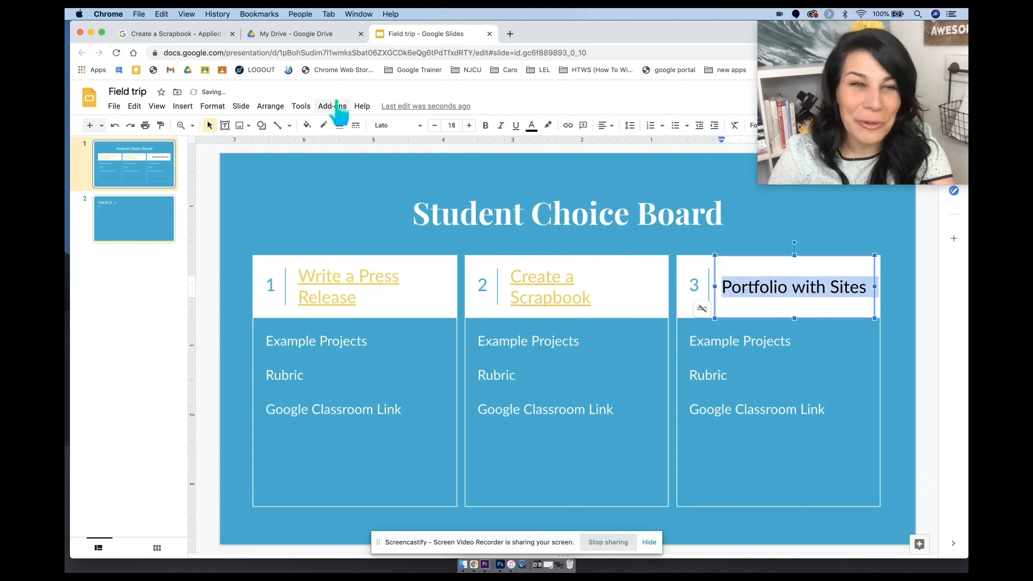
Search lessons for 'portfo', open Build a Portfolio with Google Sites, and copy its URL.
click(174, 33)
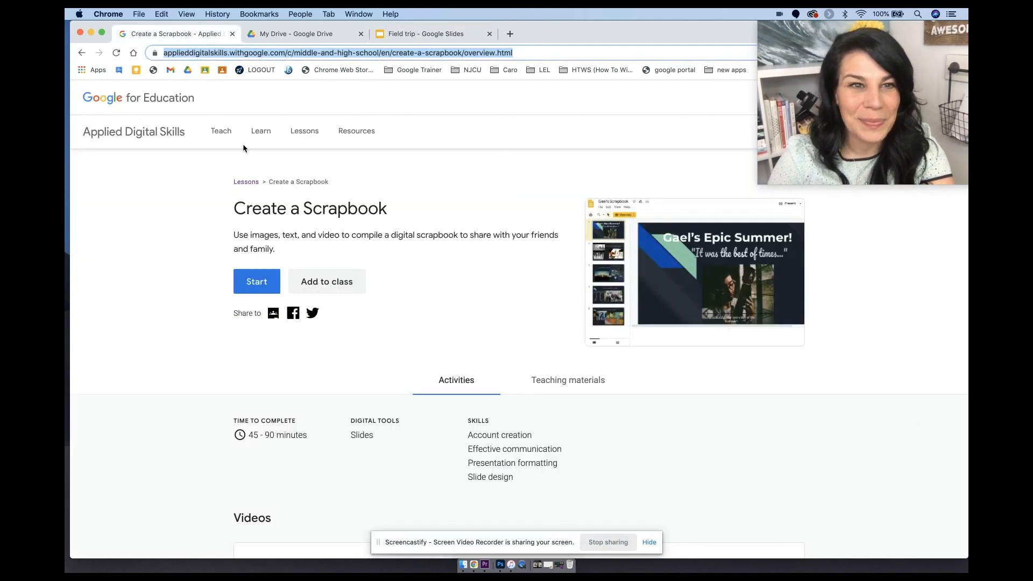
click(304, 130)
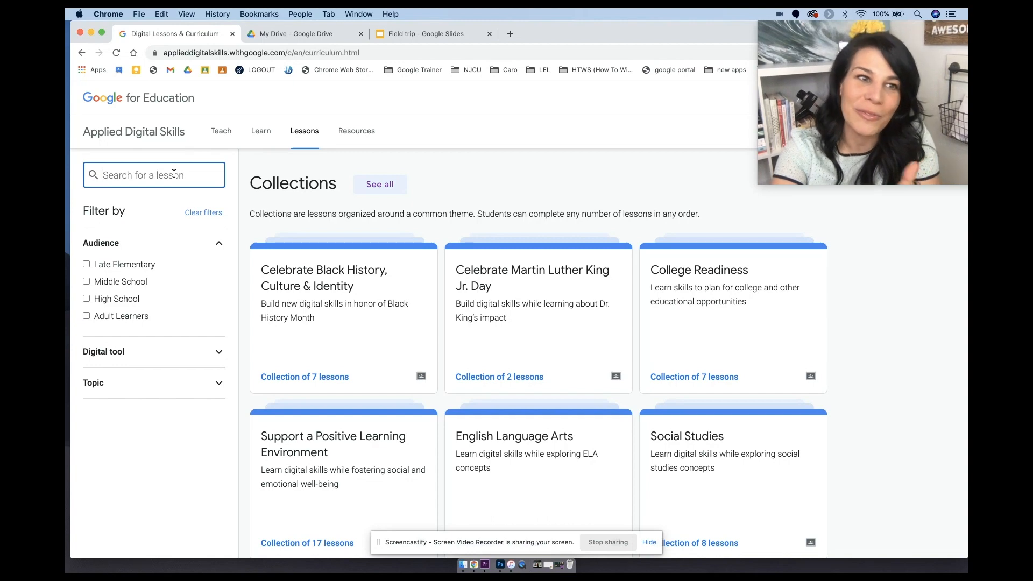
text(portfol)
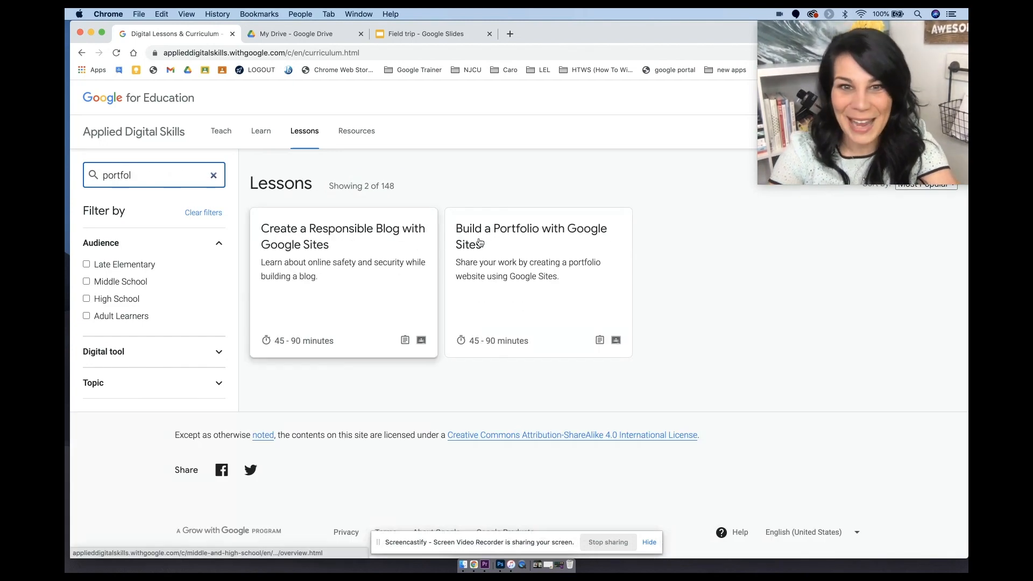
mouse_move(543, 270)
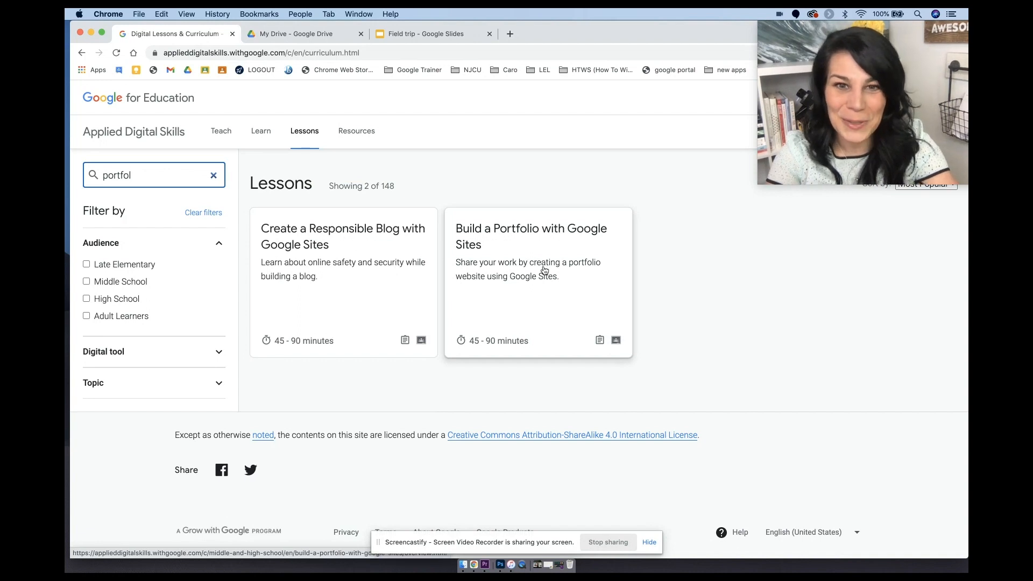
click(531, 236)
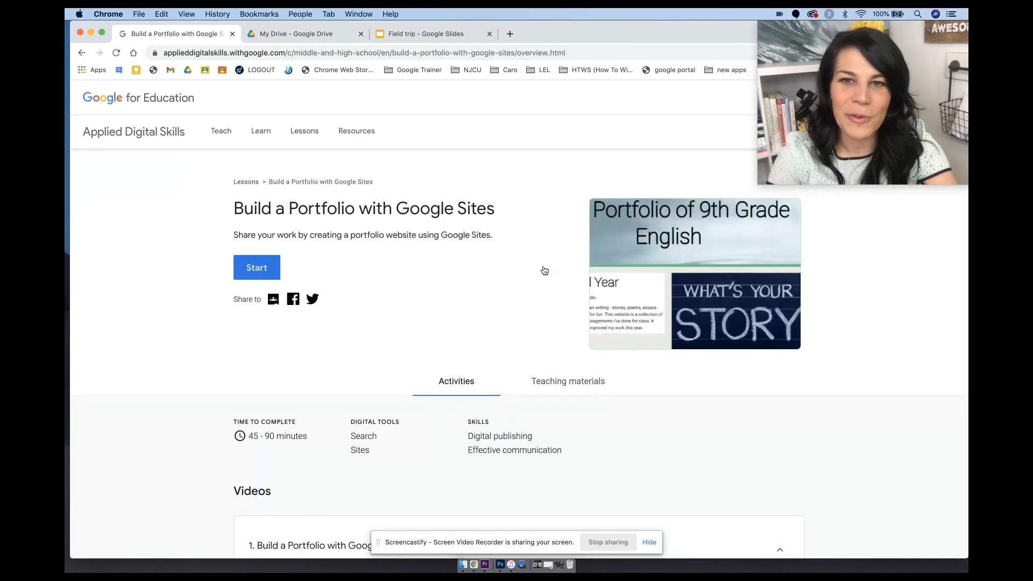
right_click(362, 53)
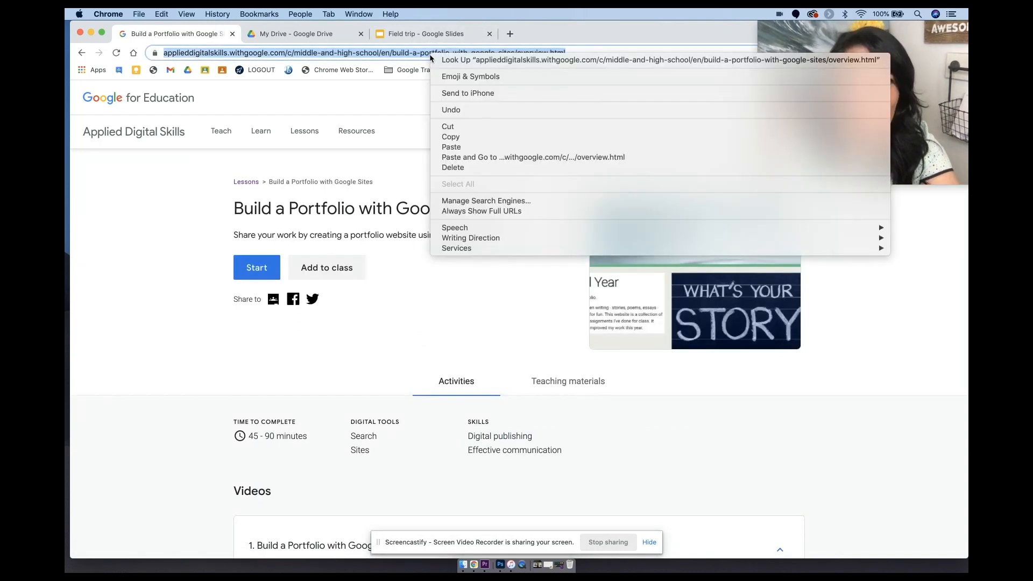
click(424, 33)
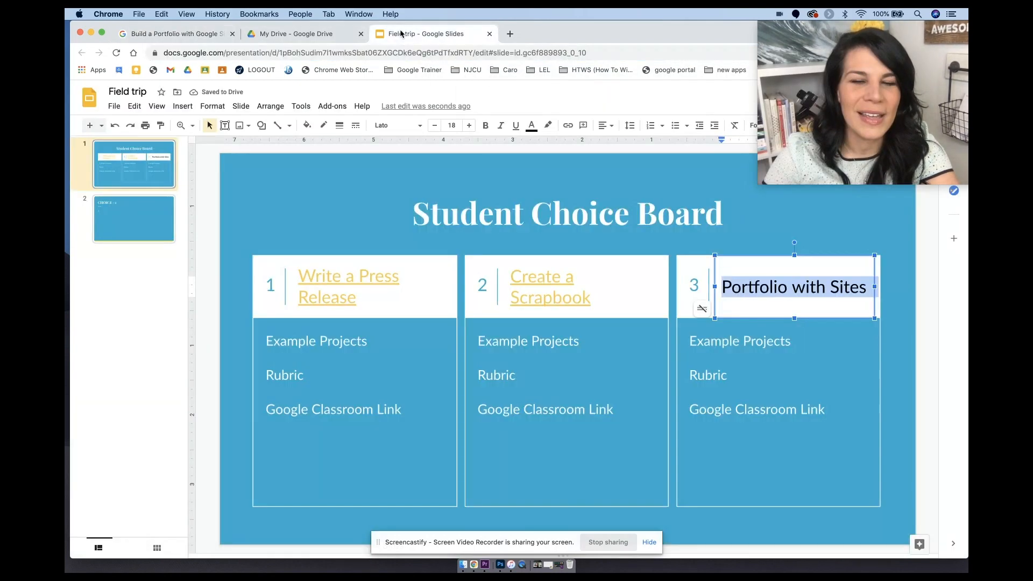
Add a link to the copied portfolio lesson URL on the 'Portfolio with Sites' title.
right_click(738, 287)
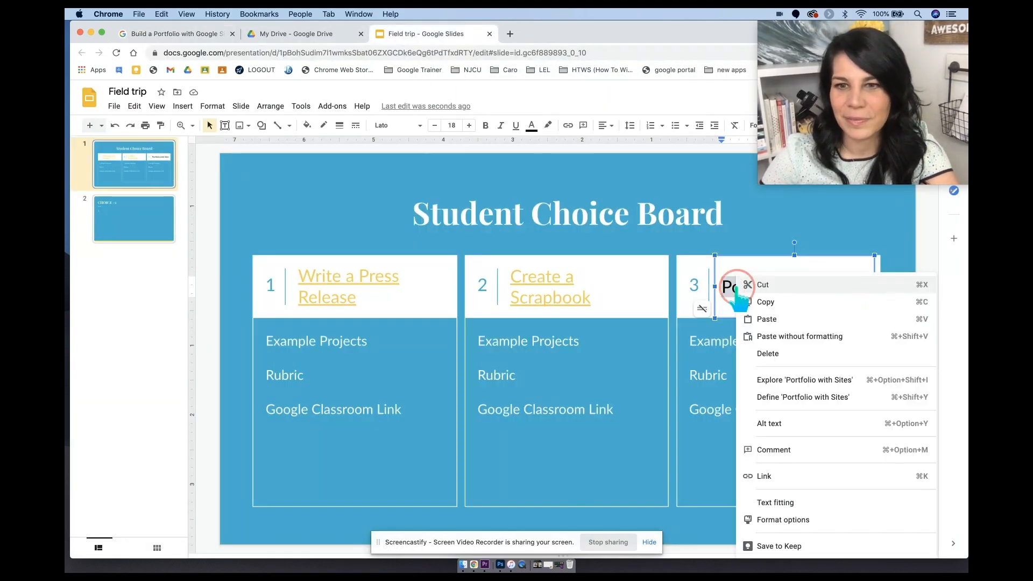
click(764, 476)
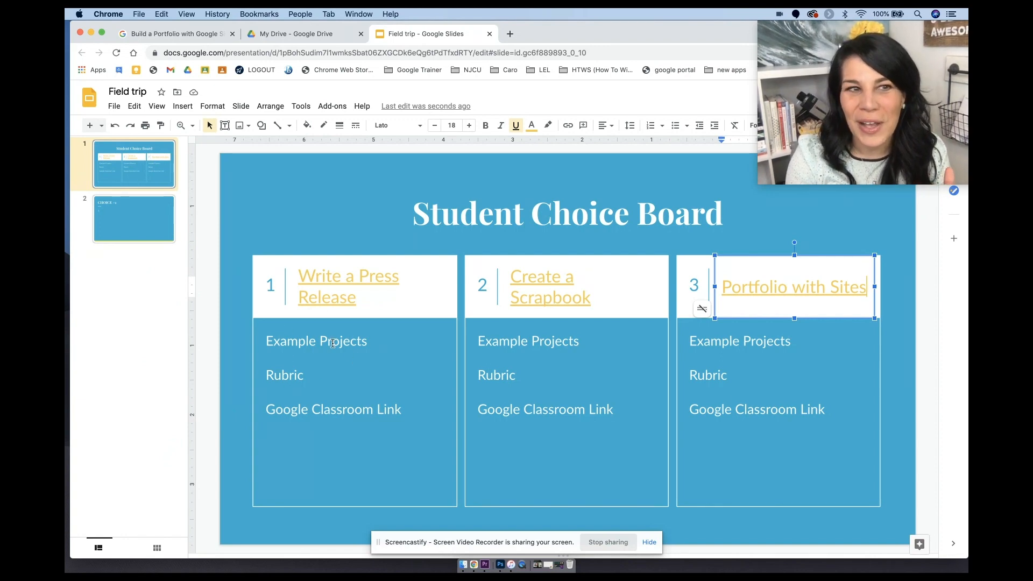
click(133, 219)
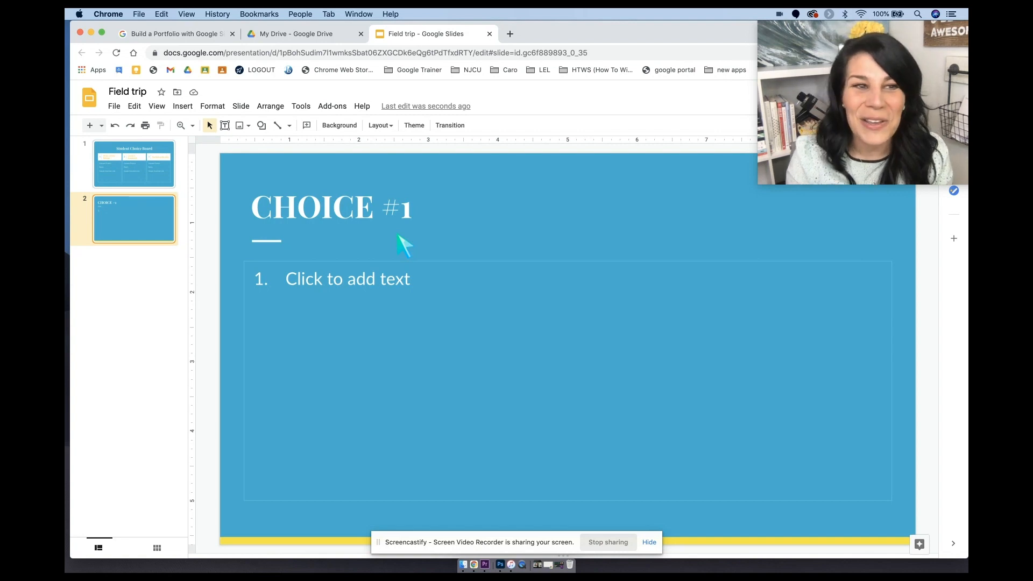
click(134, 163)
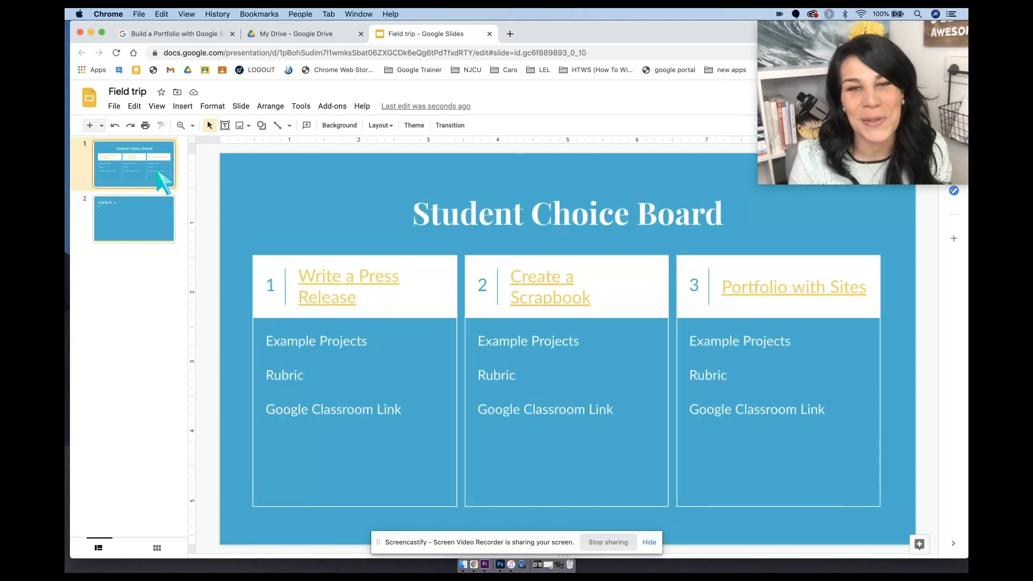